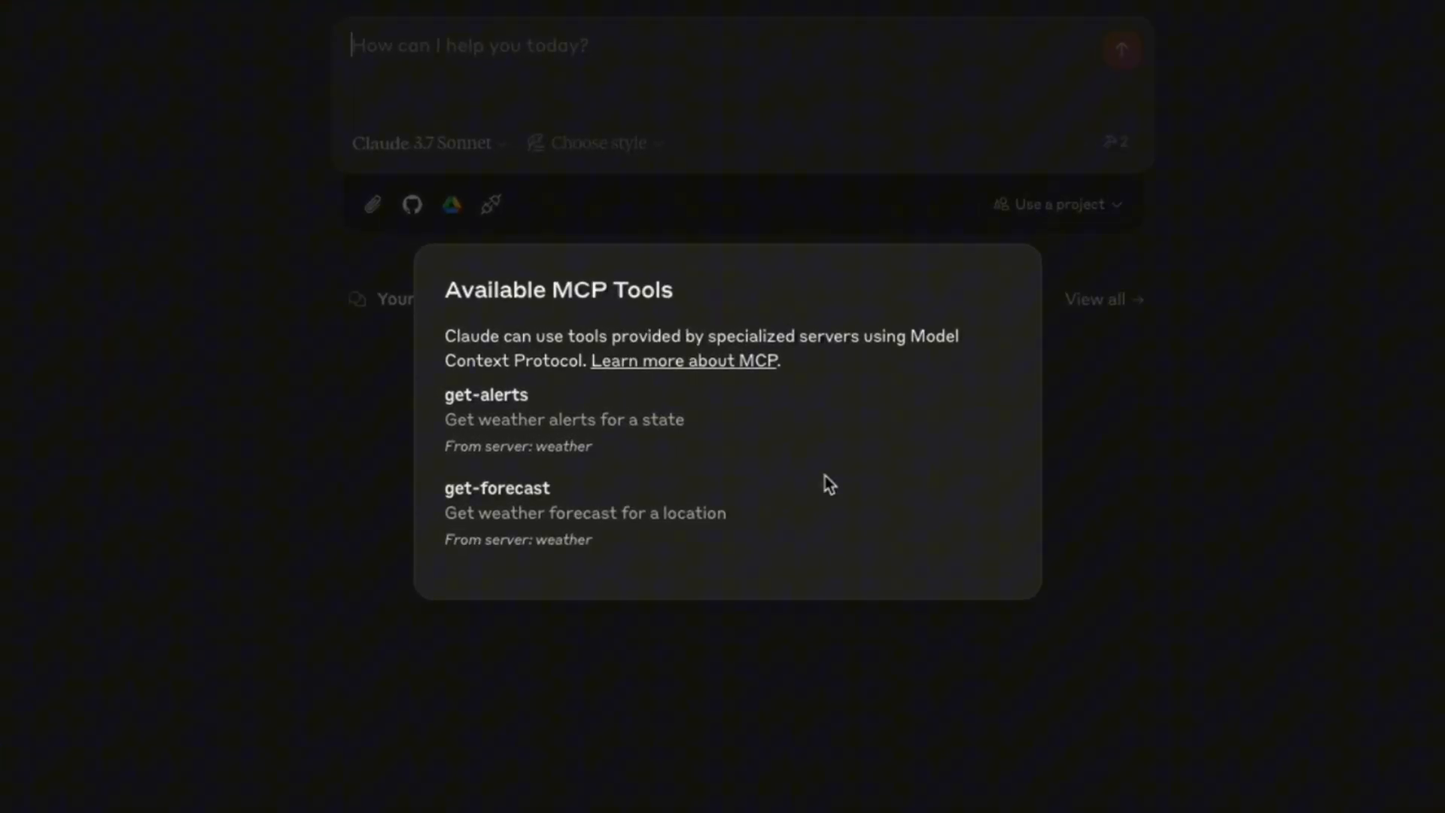
type("What's the weather forecast for LA")
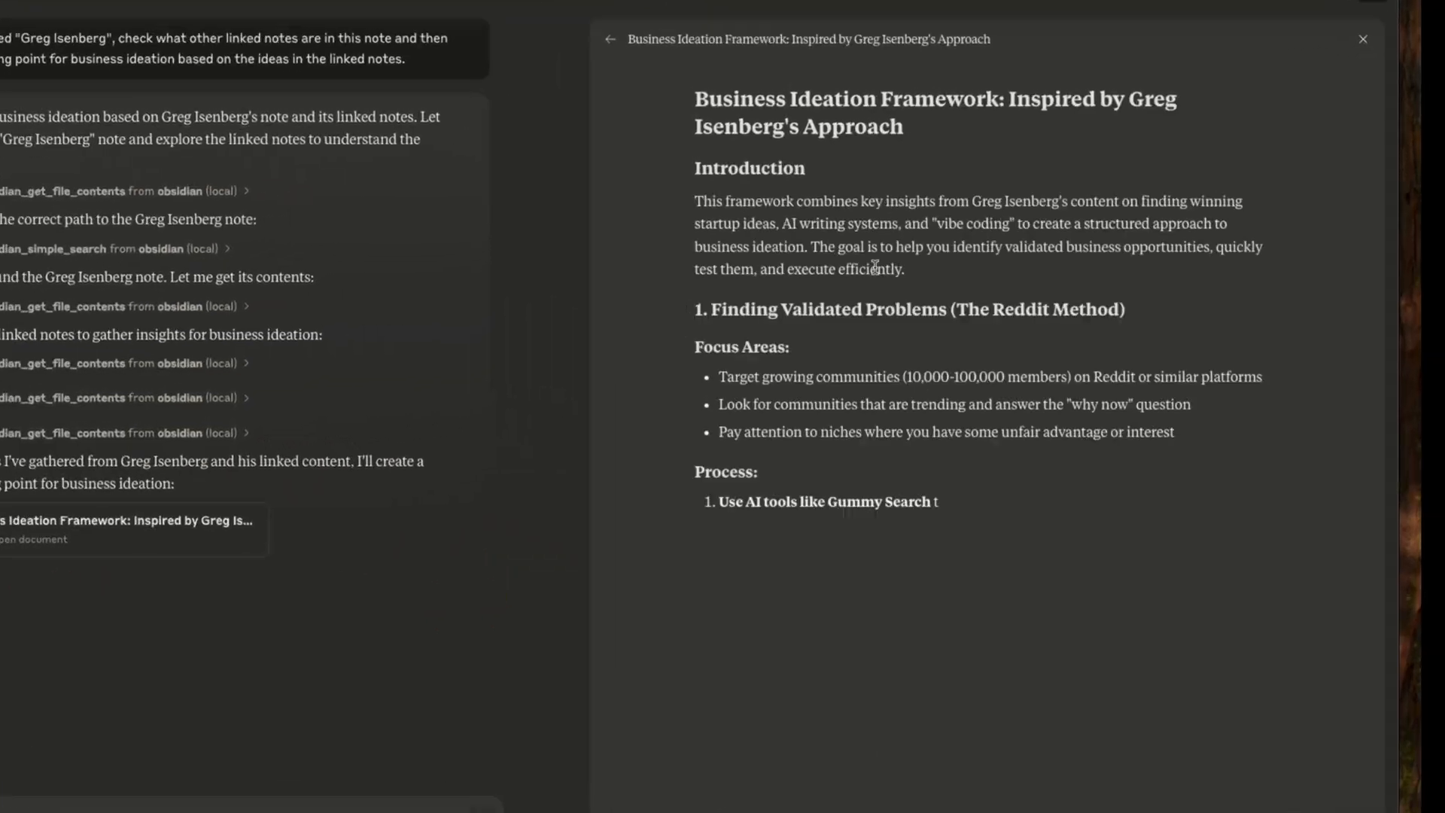
scroll("down", 3)
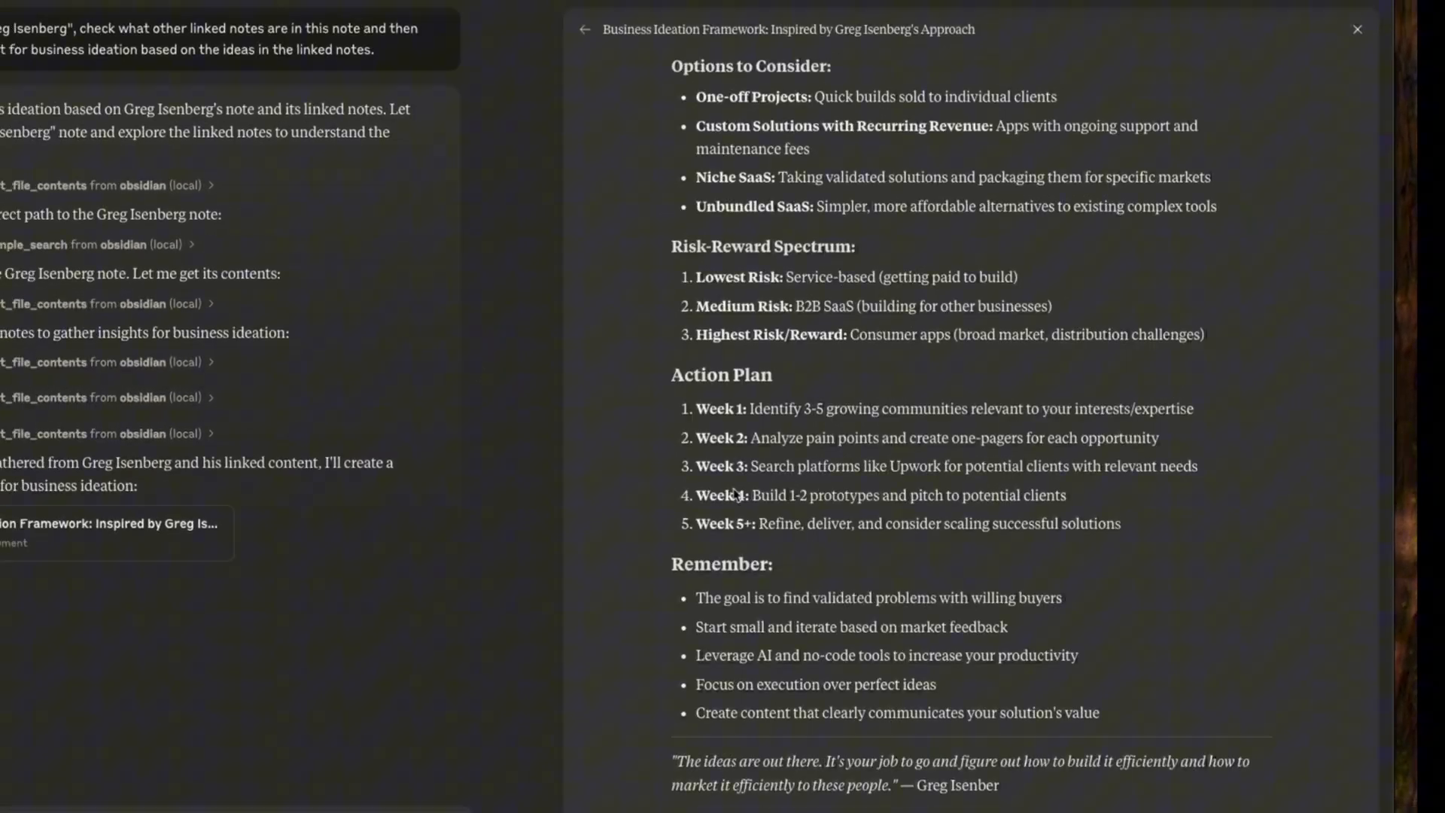